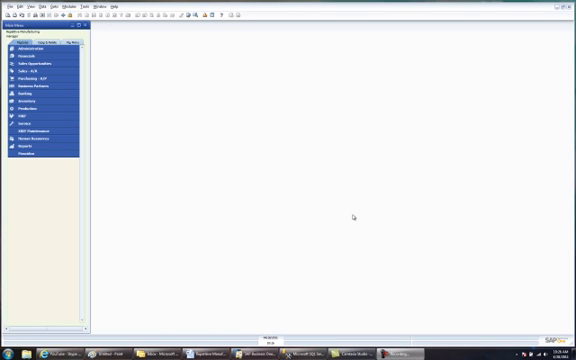
mouse_move(97, 180)
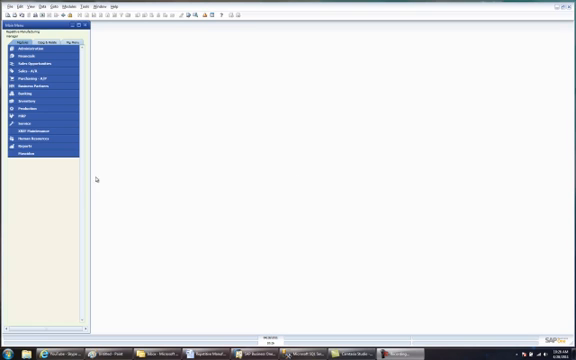
- Expand the planning module in the Main Menu to reveal Production Entry
left_click(30, 155)
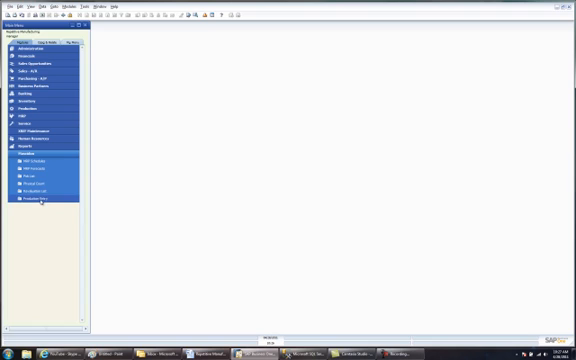
- Open a new Production Entry form and enter 'Test production' as Reference 1
left_click(40, 200)
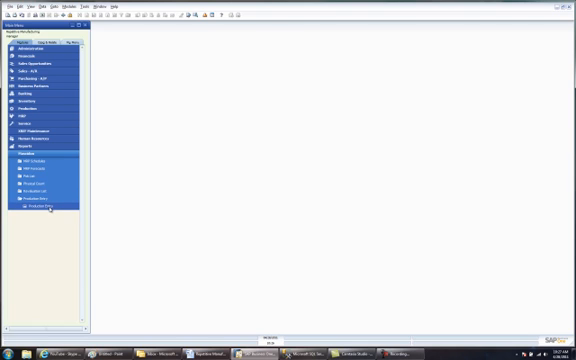
mouse_move(125, 207)
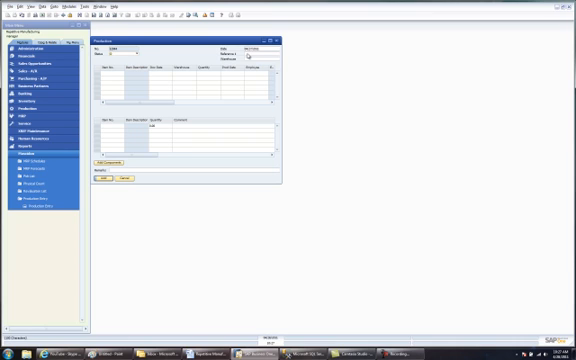
left_click(262, 50)
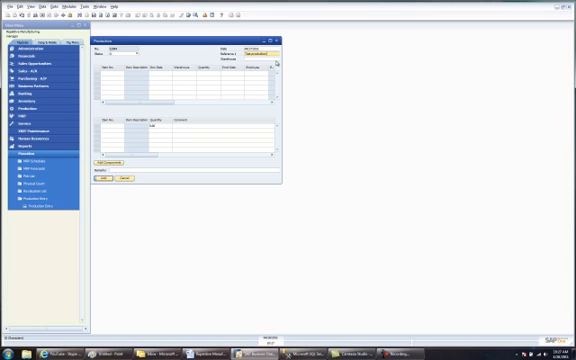
left_click(270, 55)
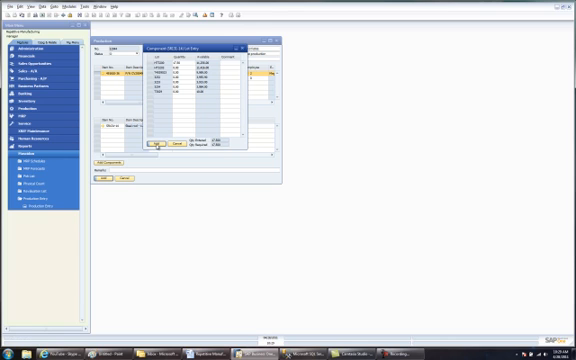
- Confirm the component lot quantities in the Component Lot Entry window
left_click(157, 146)
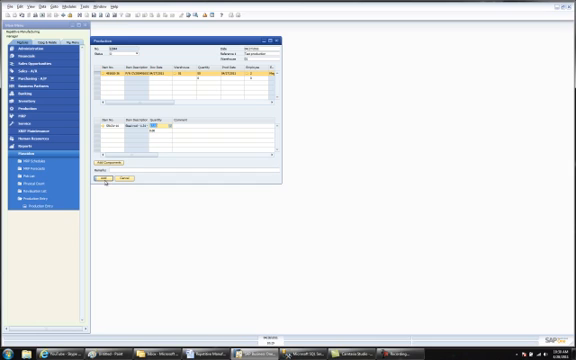
- Add the production entry and confirm posting in the system message
left_click(102, 179)
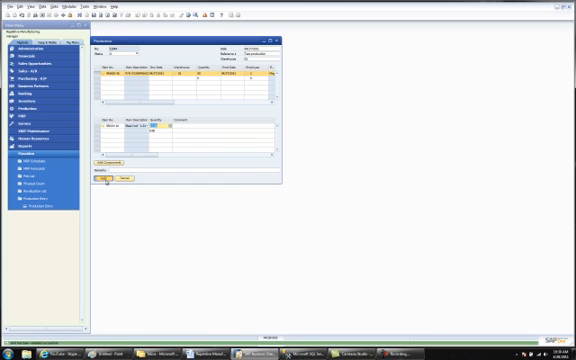
left_click(103, 179)
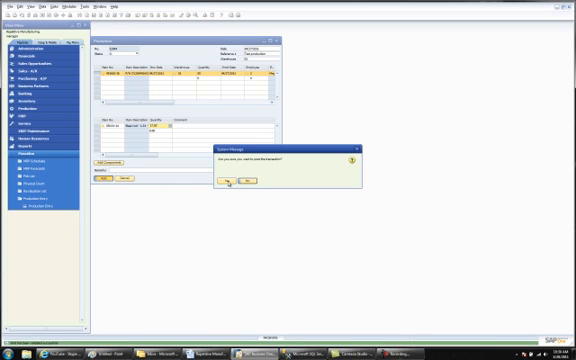
left_click(224, 184)
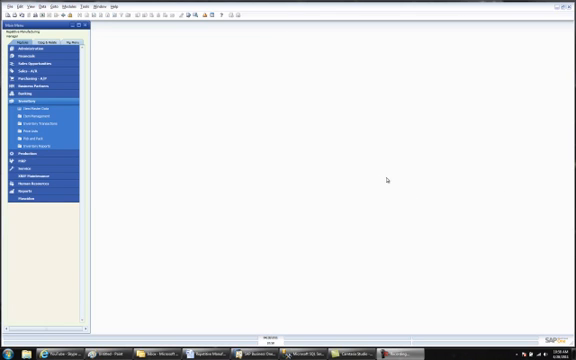
mouse_move(266, 178)
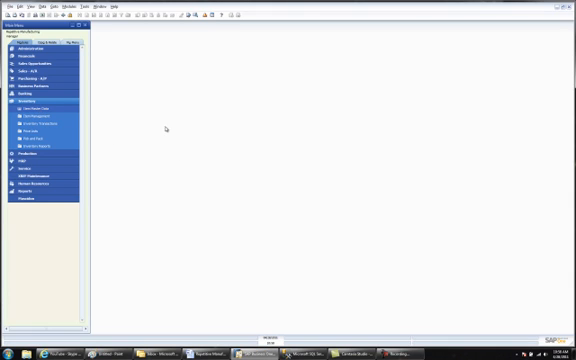
mouse_move(218, 135)
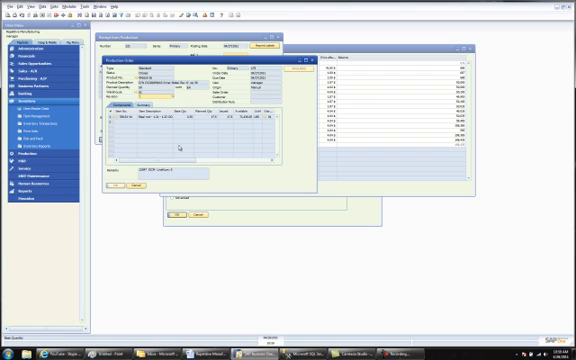
mouse_move(217, 185)
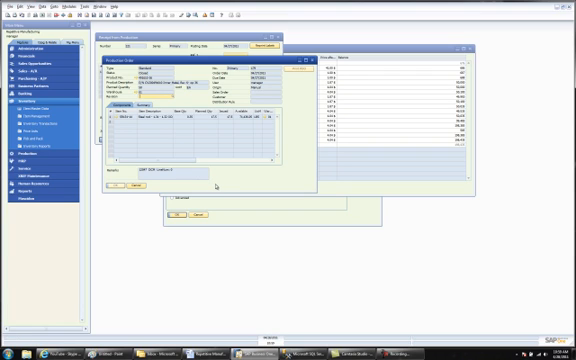